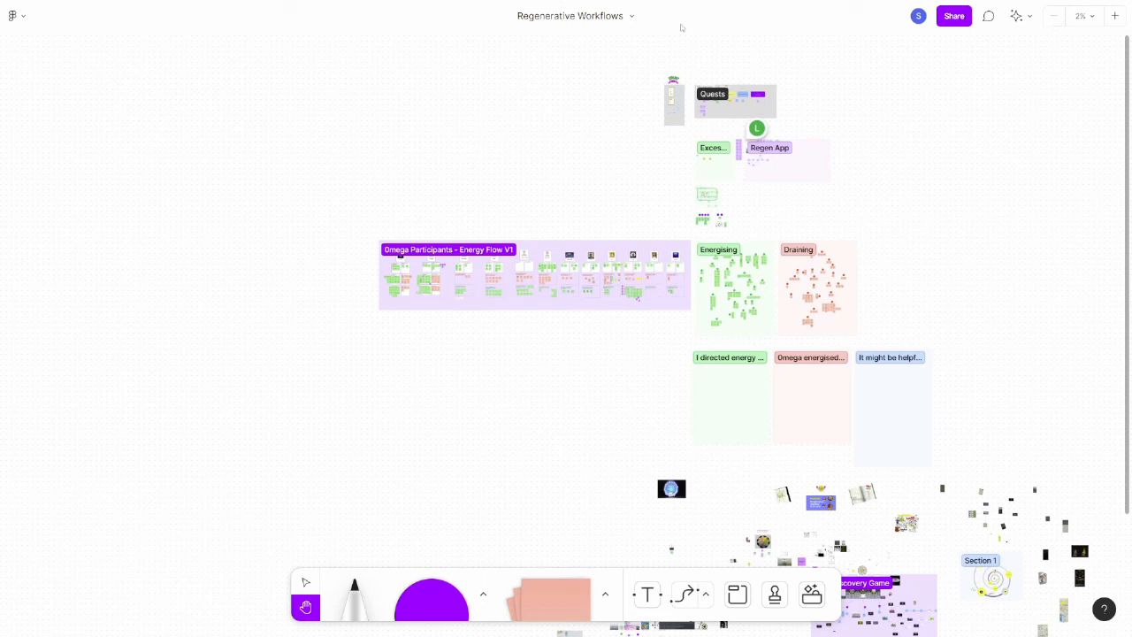
- Open the Regenerative Workflows board's main menu from the Figma logo
left_click(13, 15)
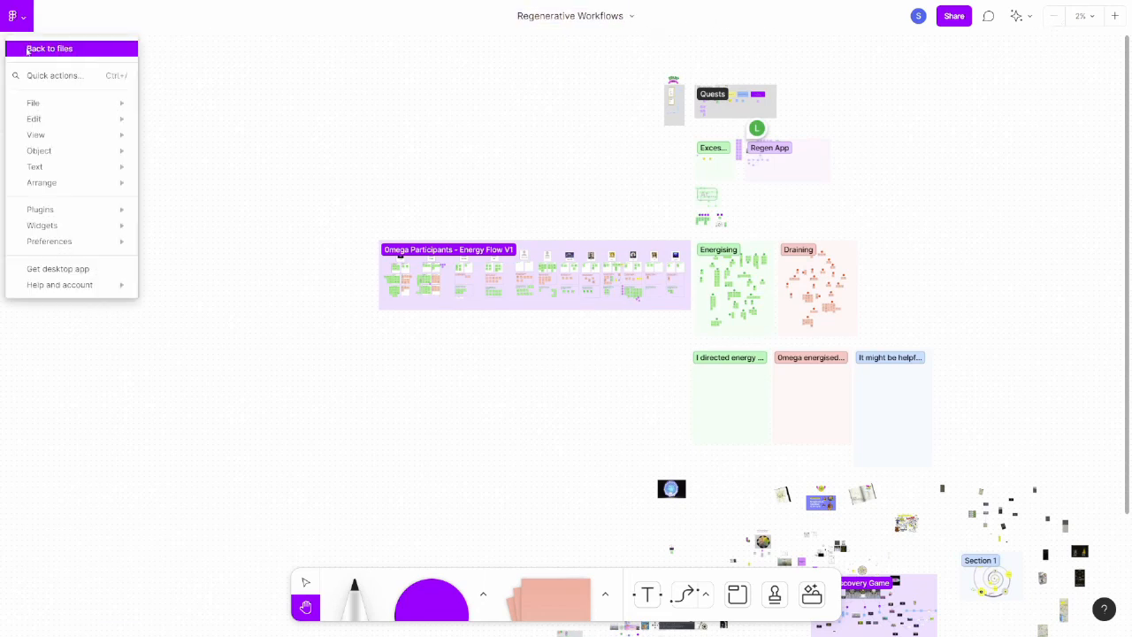
- Go back to files and open the TE Consilience Library board from Recently viewed
left_click(49, 49)
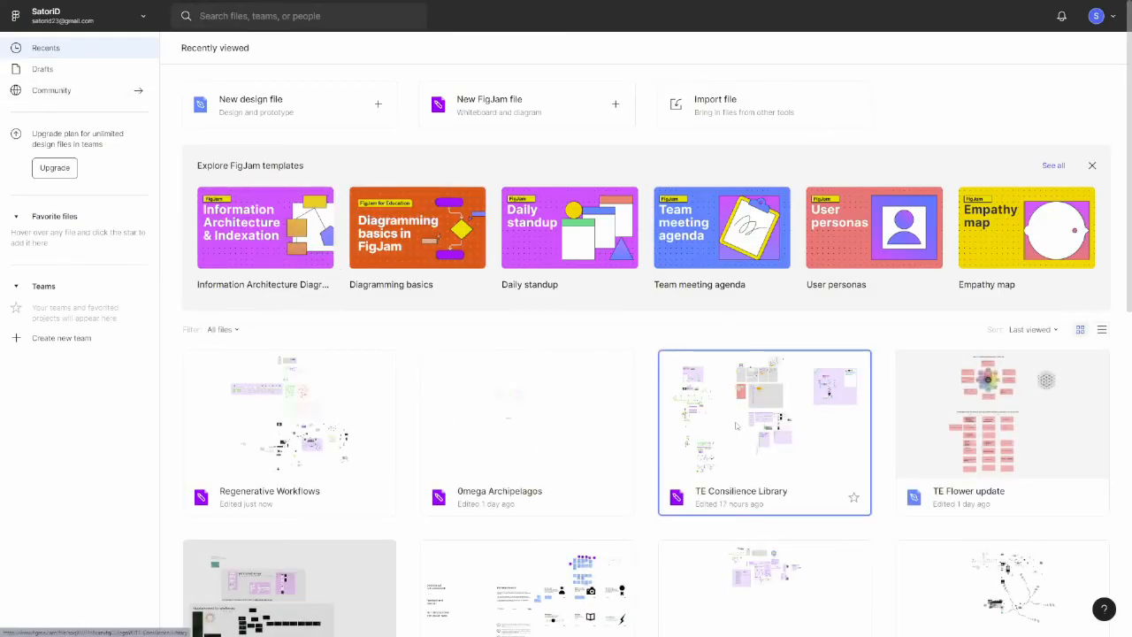
double_click(765, 432)
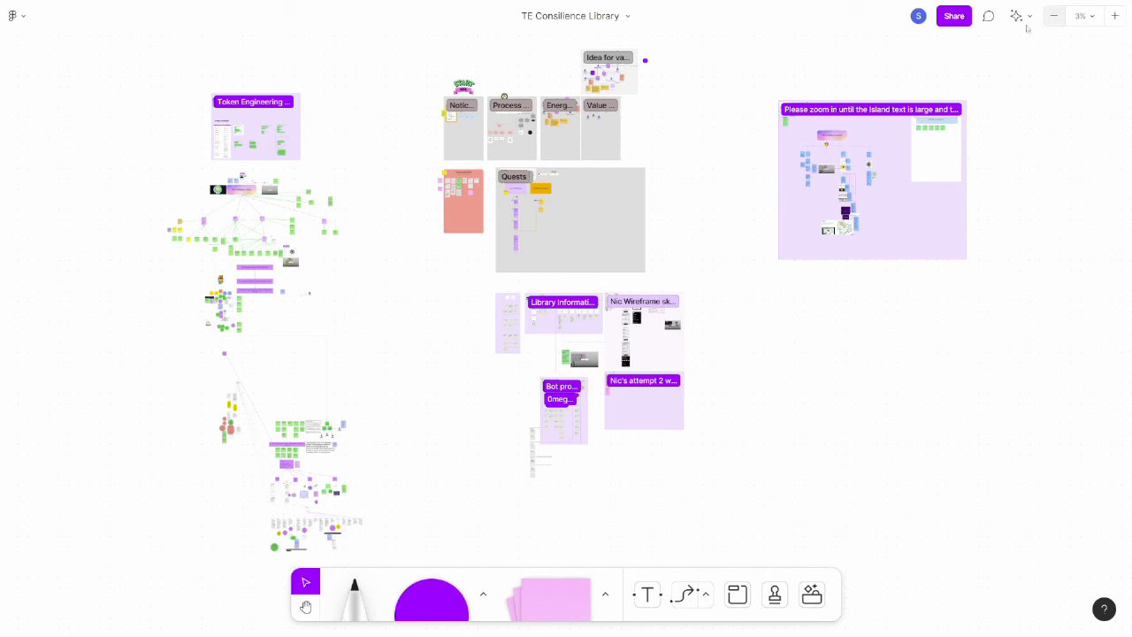
mouse_move(1101, 23)
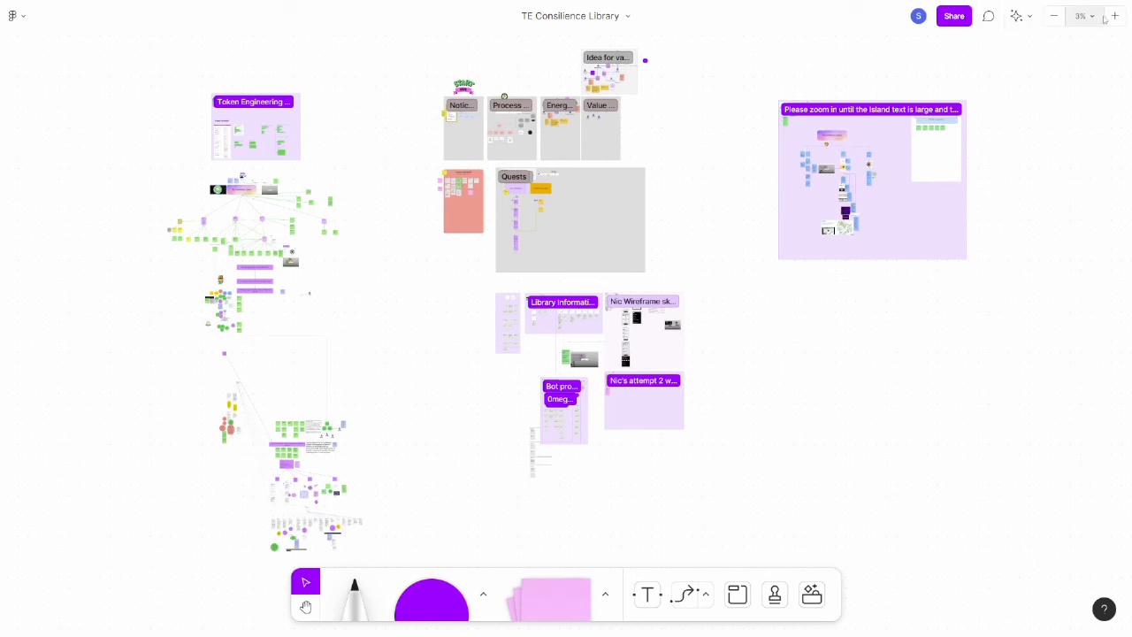
- Zoom in on the TE Consilience Library hub using the zoom dropdown
left_click(1085, 16)
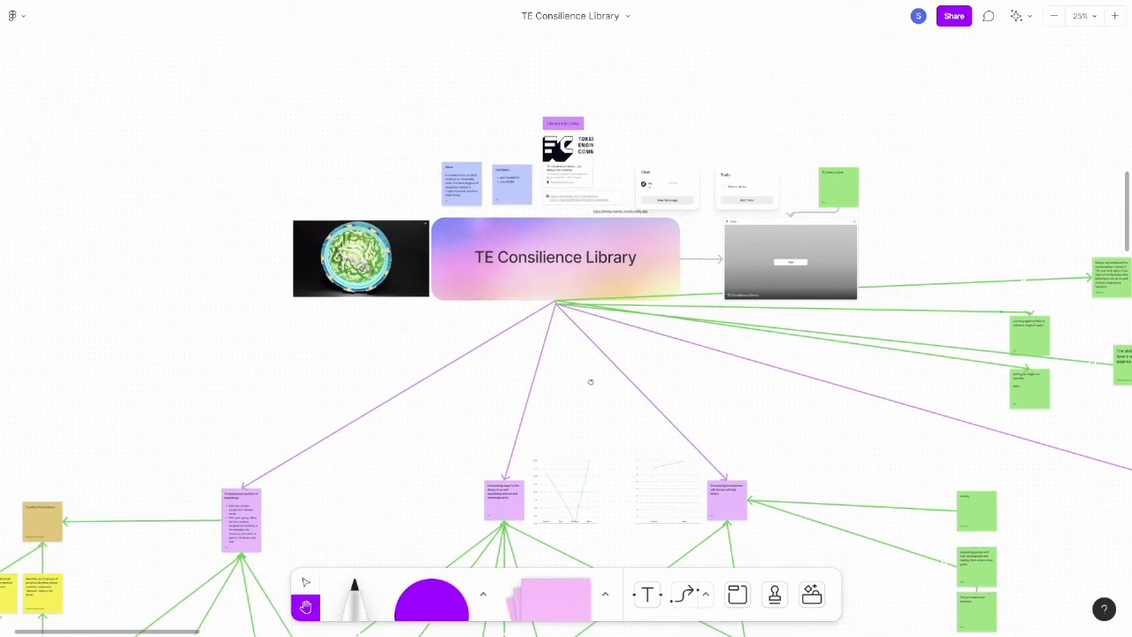
- Scroll down past the title card to the Energy invested table and charts
scroll("down", 3)
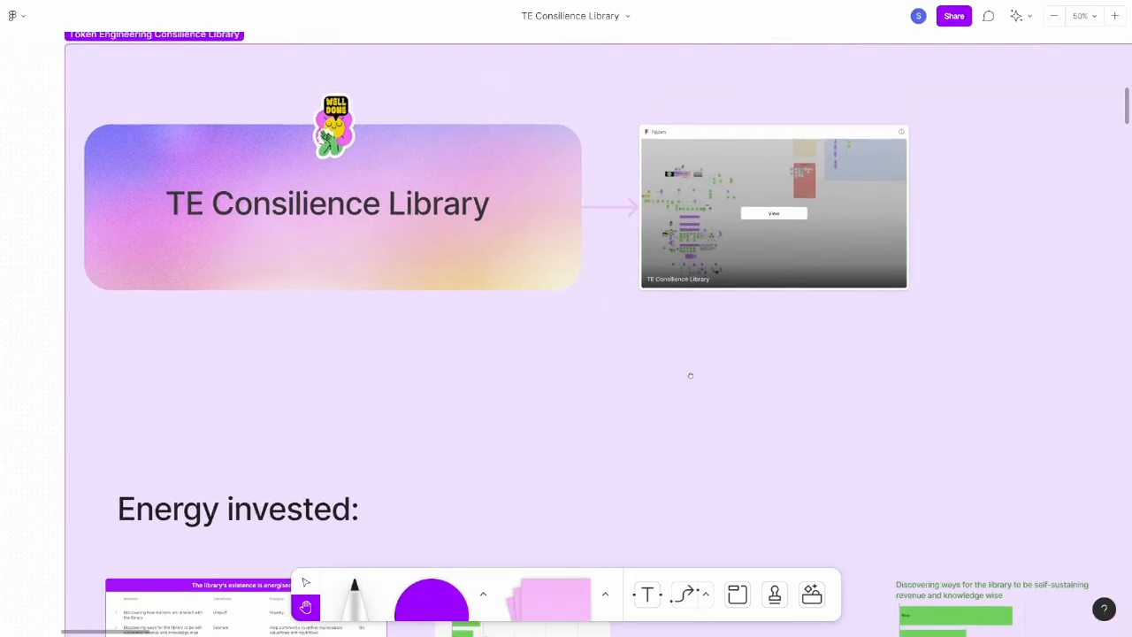
scroll("down", 3)
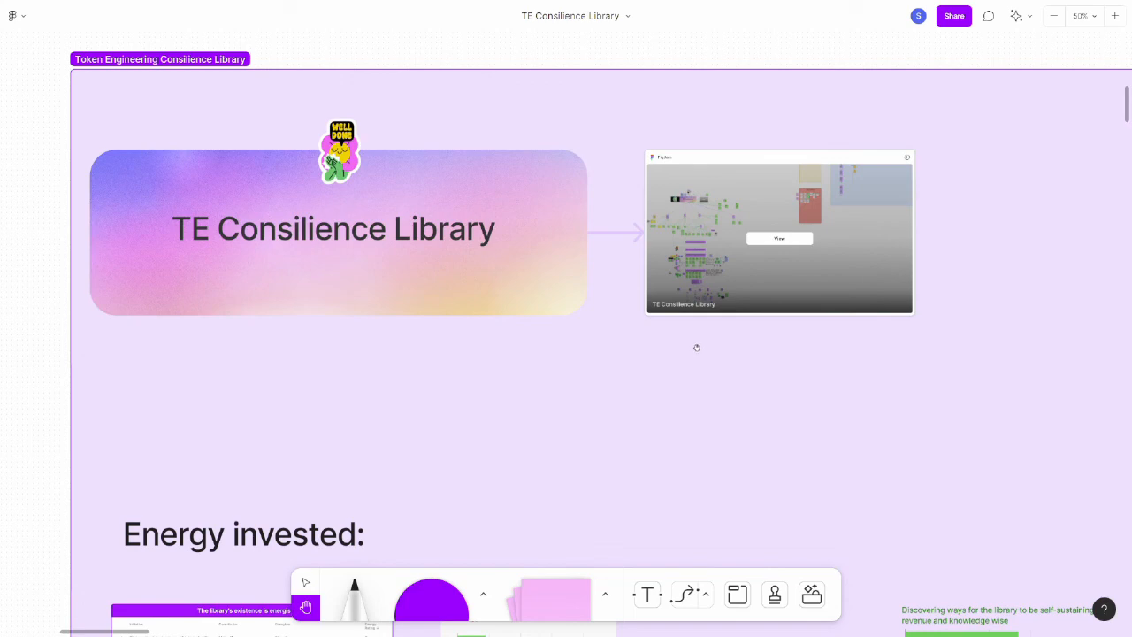
mouse_move(670, 397)
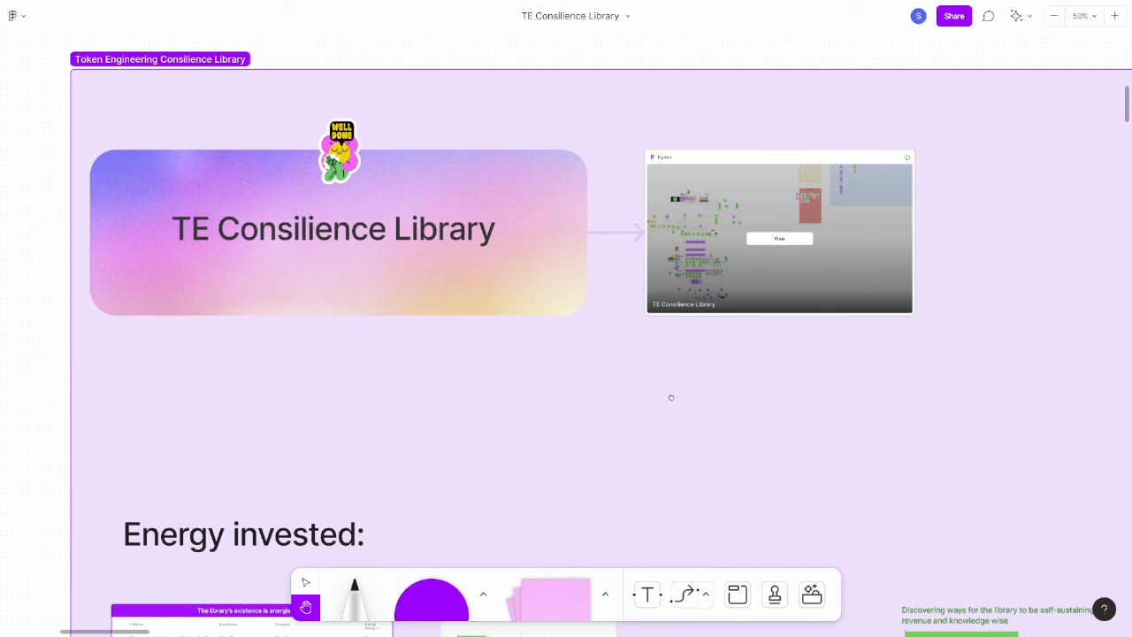
scroll("down", 3)
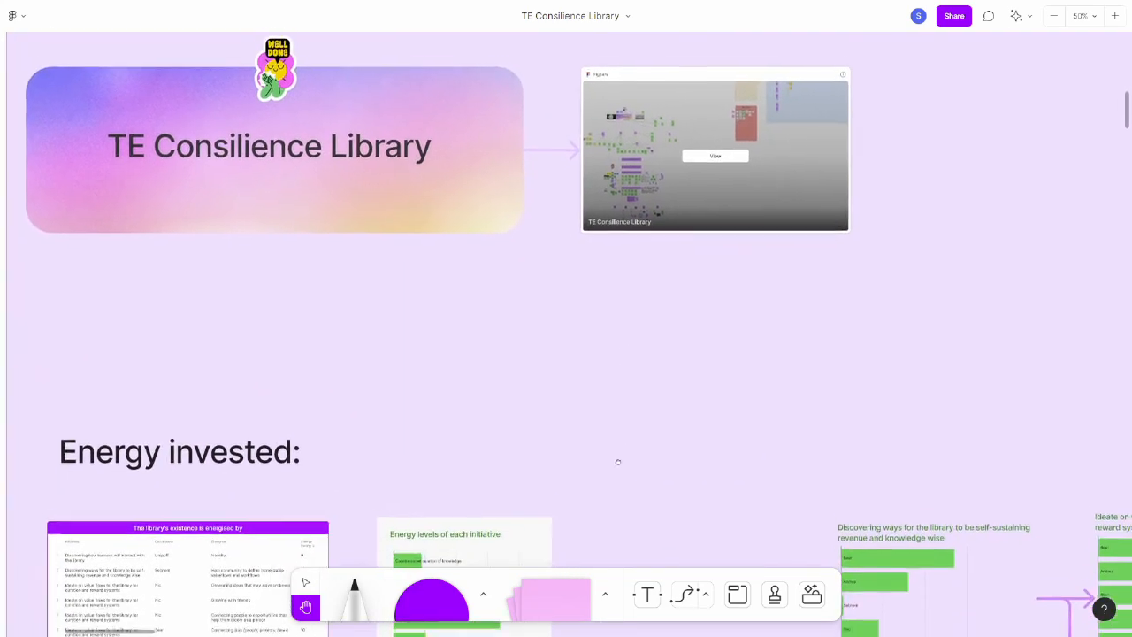
scroll("down", 3)
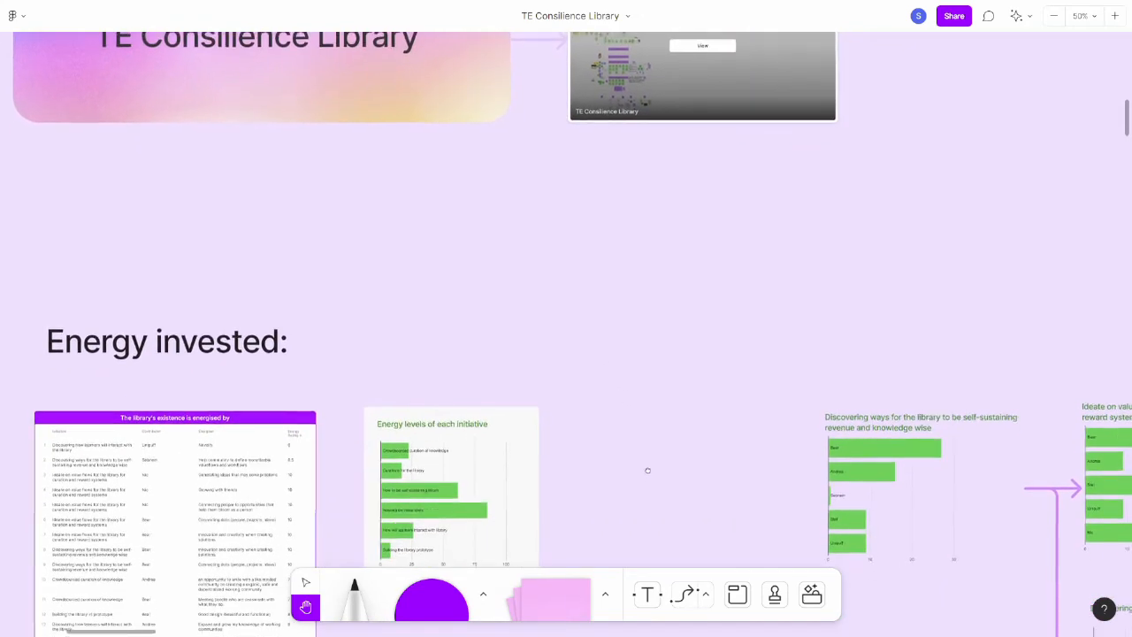
scroll("down", 3)
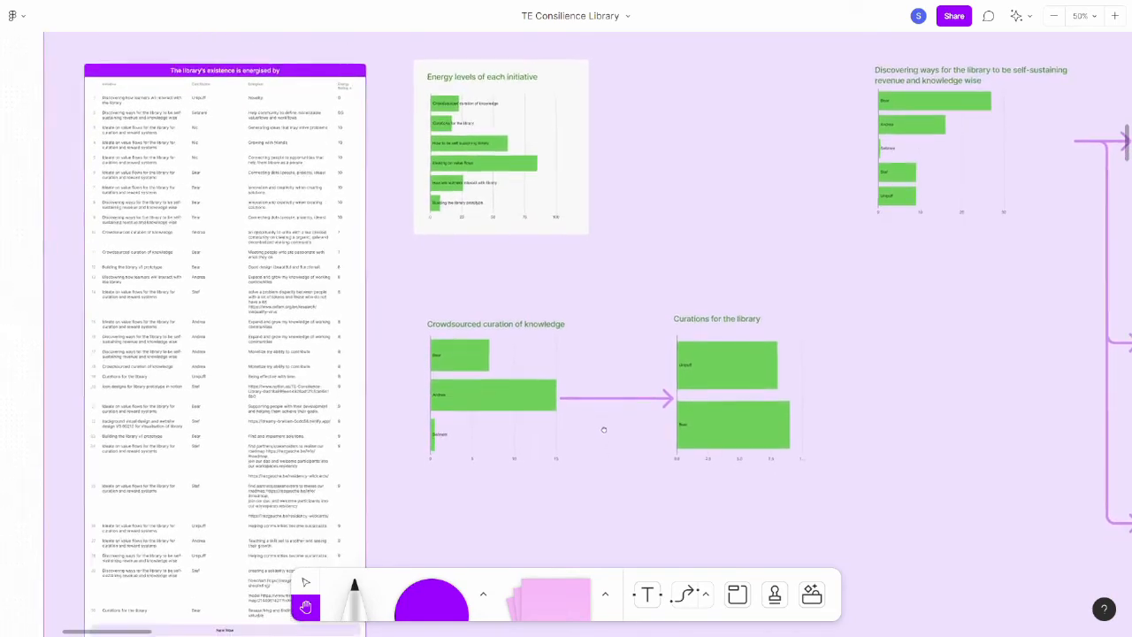
scroll("down", 3)
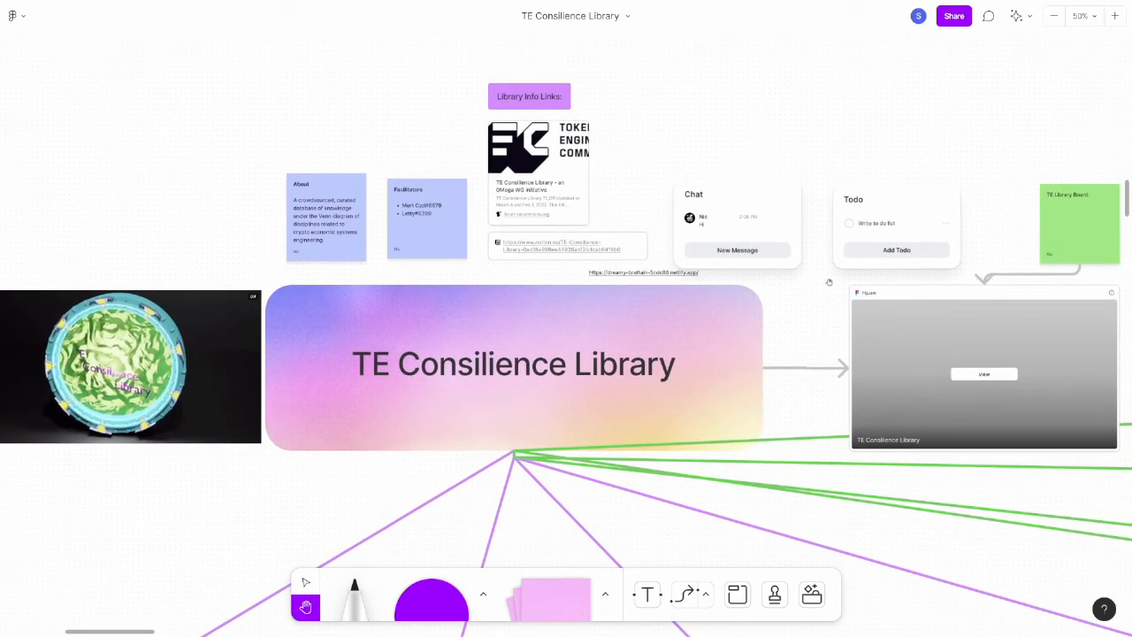
mouse_move(778, 537)
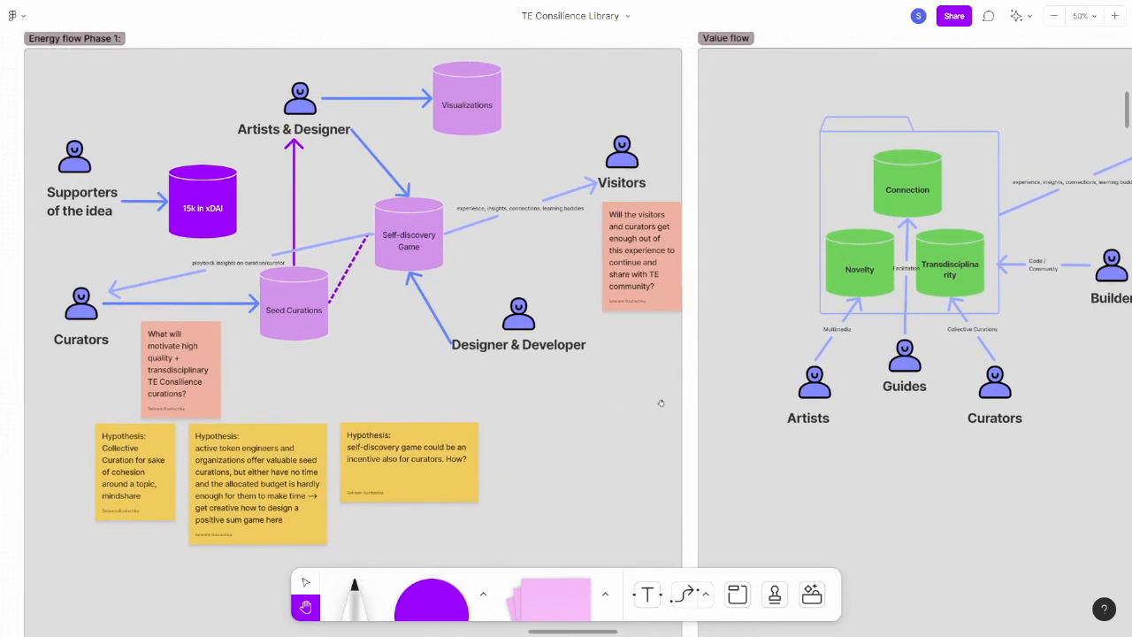
mouse_move(659, 393)
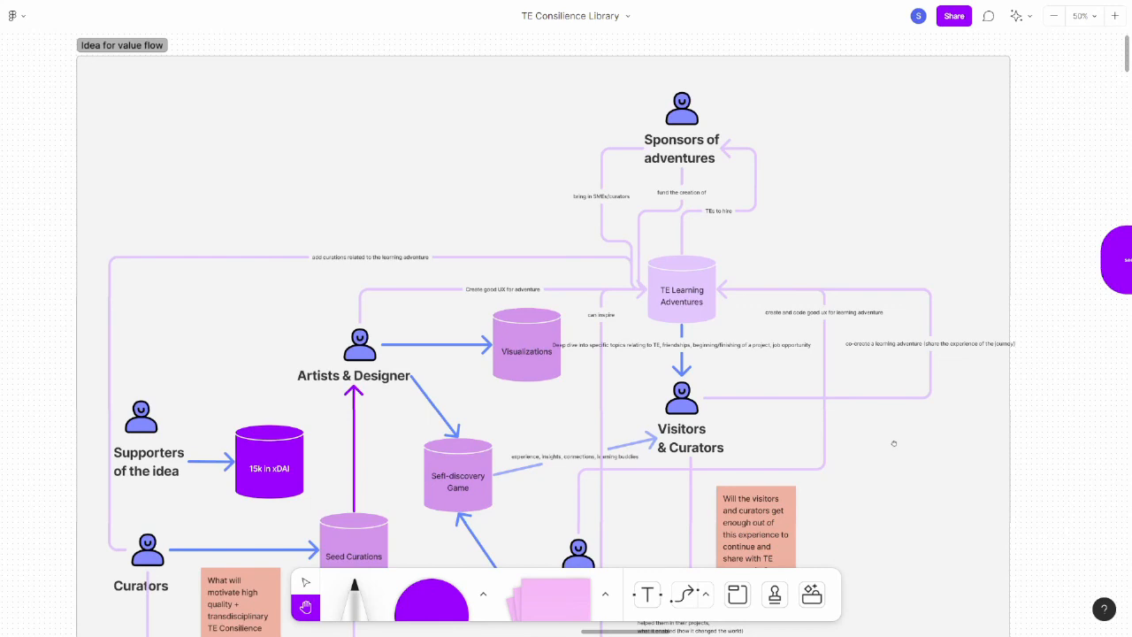
mouse_move(953, 411)
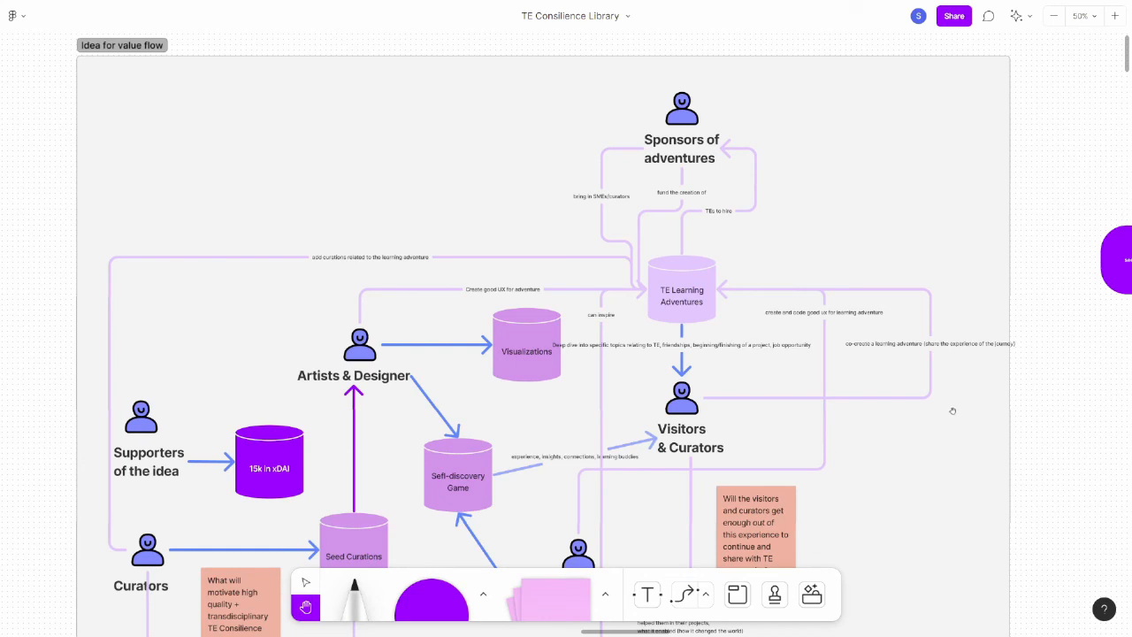
mouse_move(955, 407)
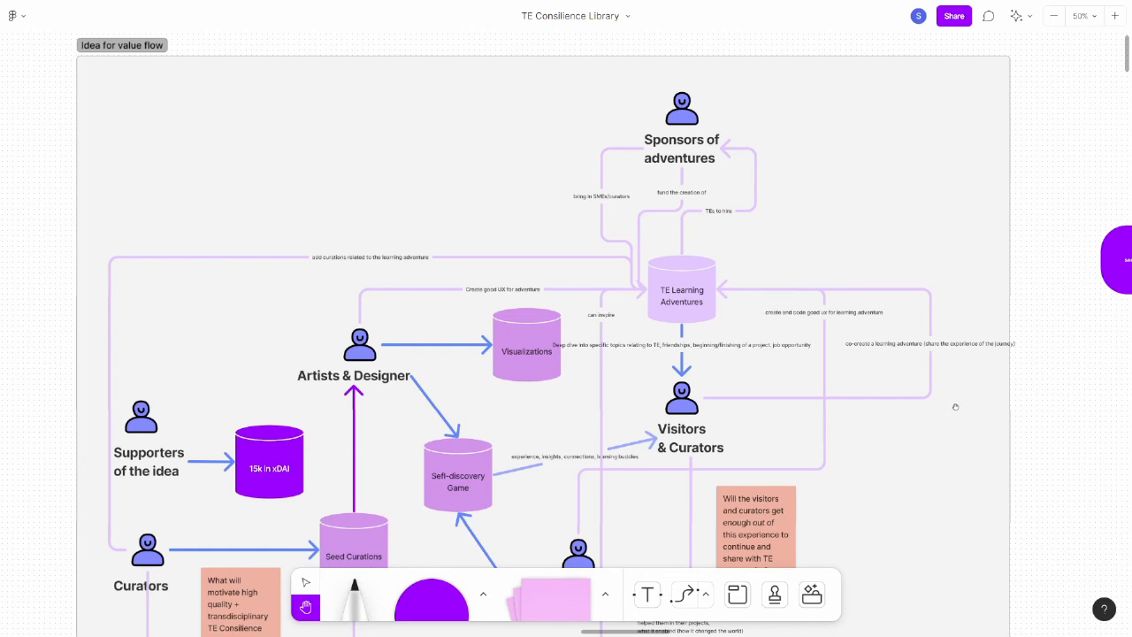